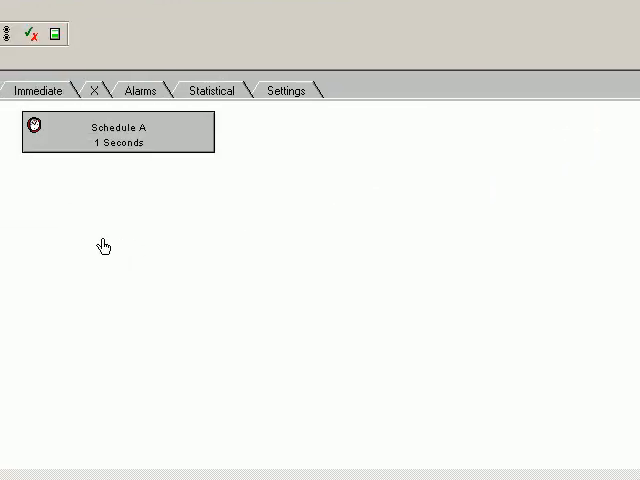
Add an analogue channel with Type K thermocouple wiring to Schedule A
right_click(104, 244)
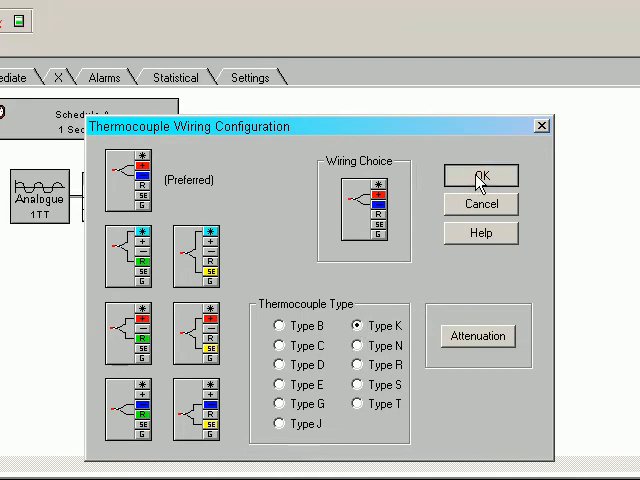
left_click(480, 176)
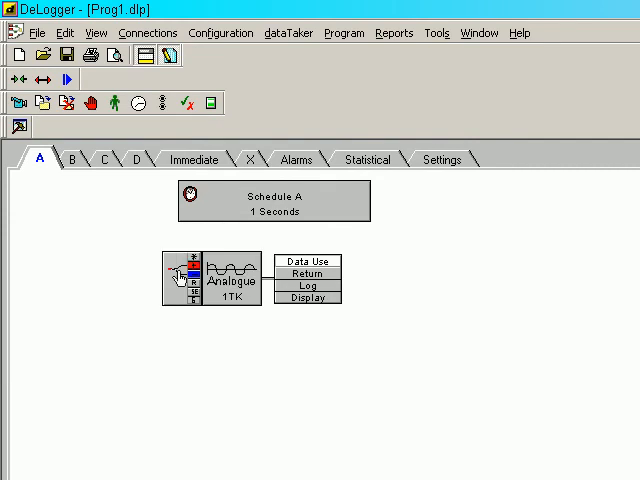
Label the Analogue 1TK thermocouple channel 'Temp1'
right_click(180, 276)
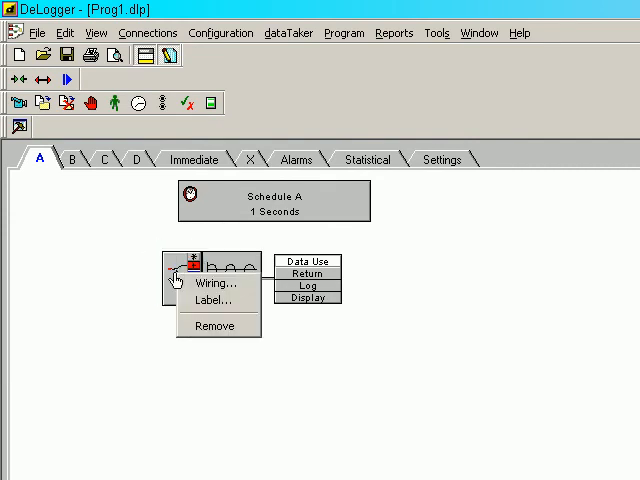
left_click(212, 300)
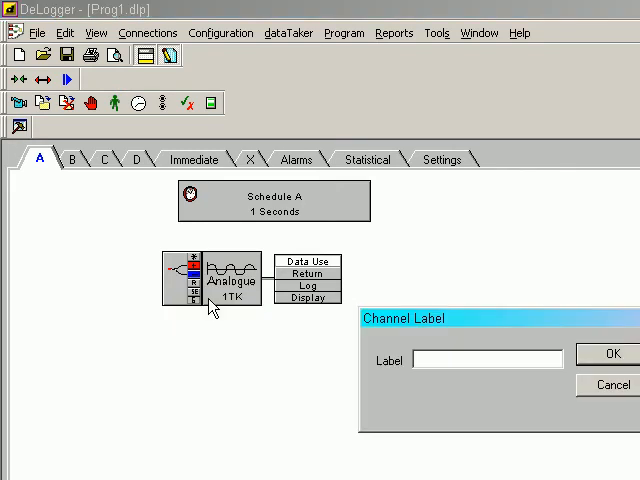
type("Temp")
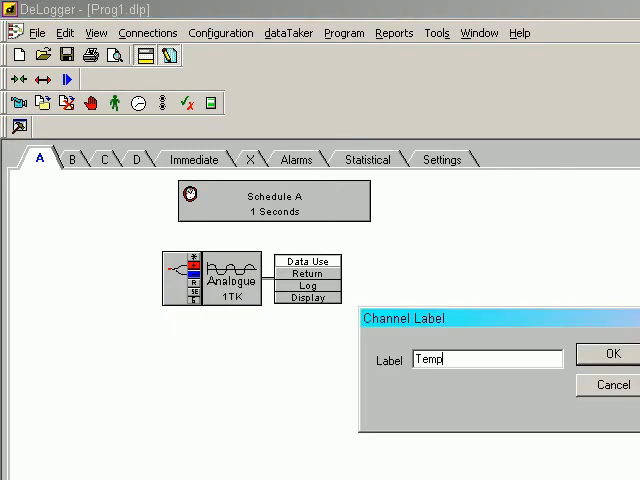
type("1")
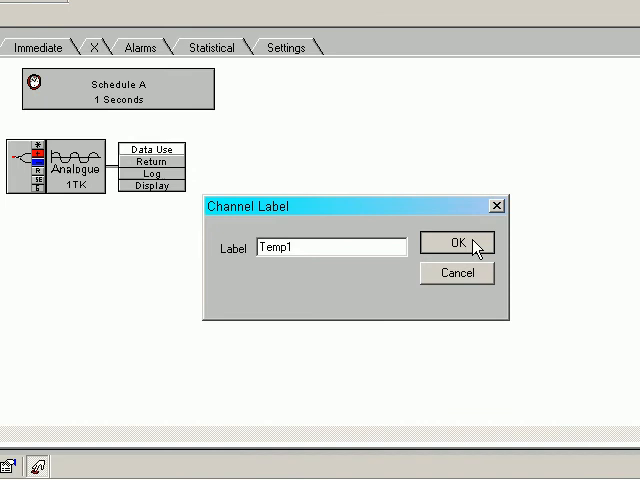
left_click(456, 244)
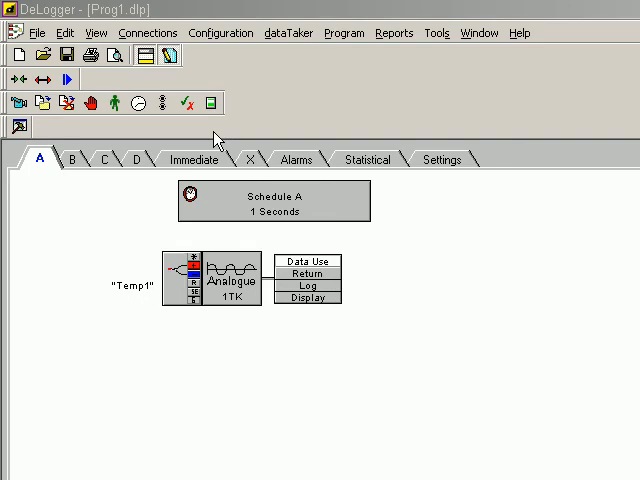
mouse_move(208, 192)
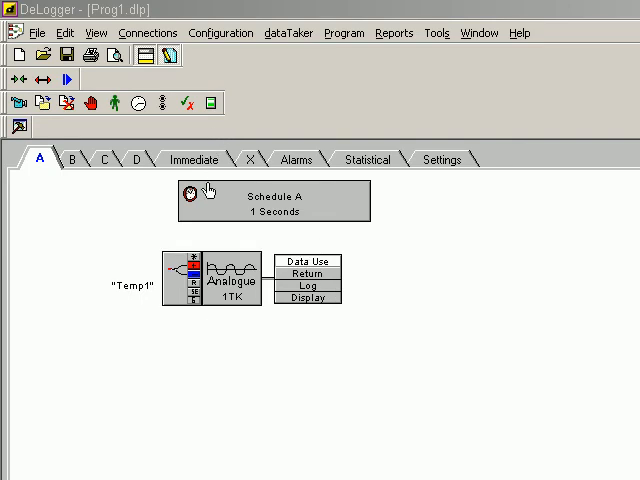
mouse_move(208, 204)
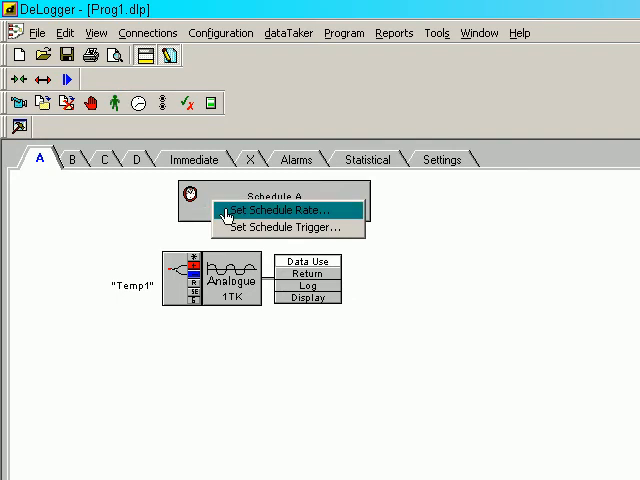
mouse_move(284, 228)
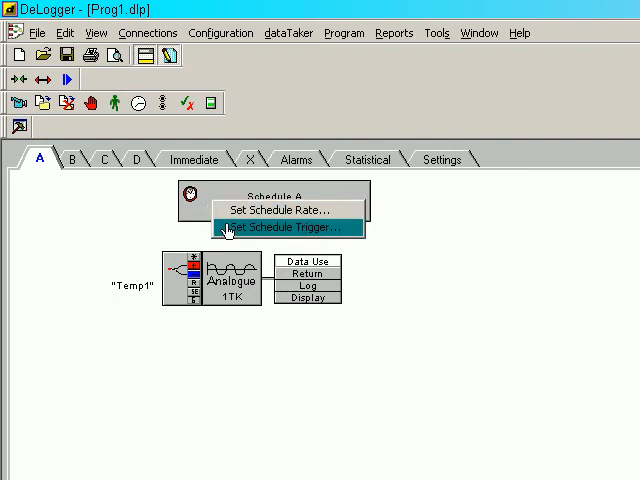
left_click(284, 208)
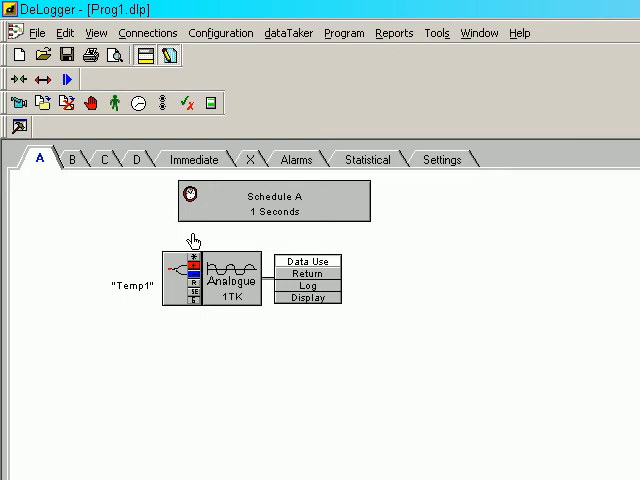
mouse_move(304, 170)
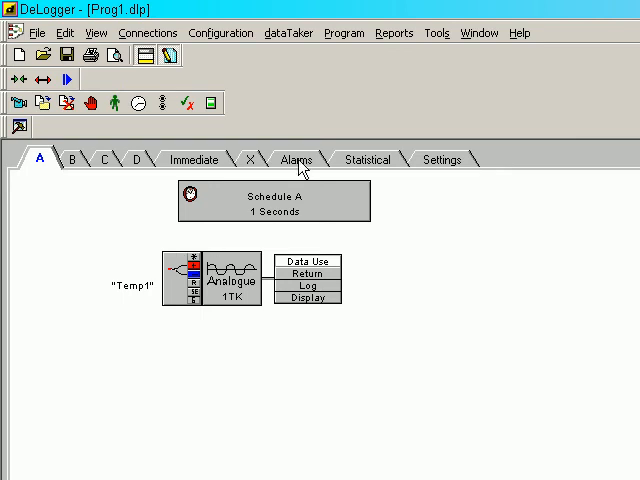
Send the program to the connected logger via Send to Connection
left_click(332, 32)
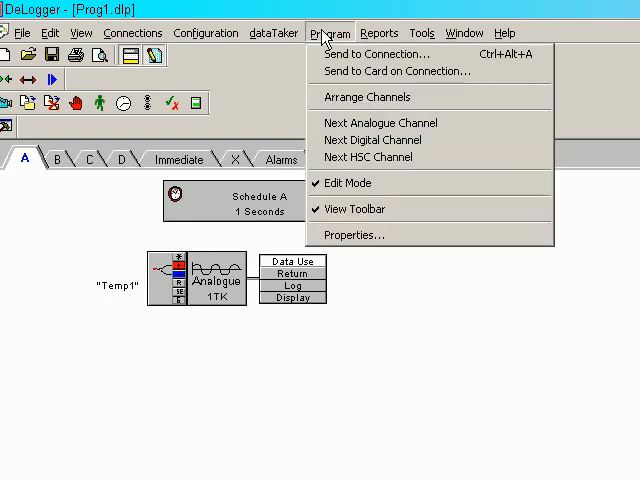
left_click(376, 52)
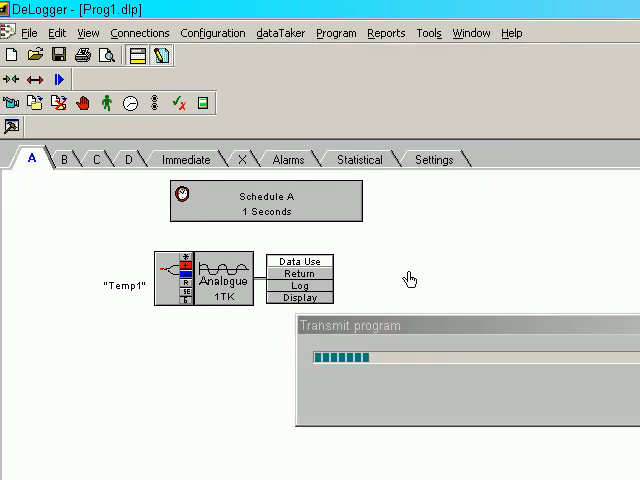
mouse_move(478, 296)
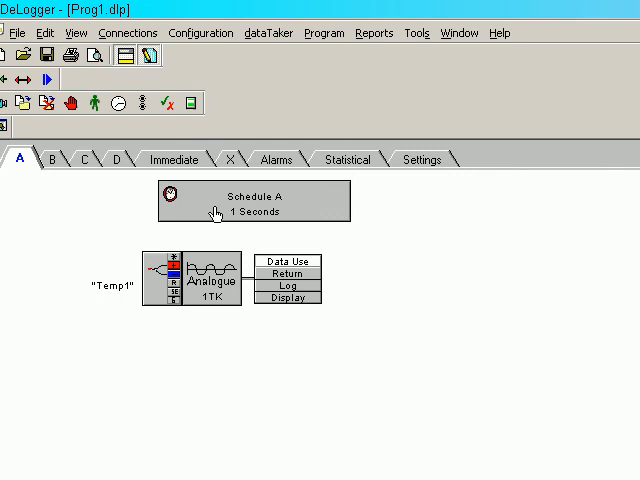
mouse_move(212, 288)
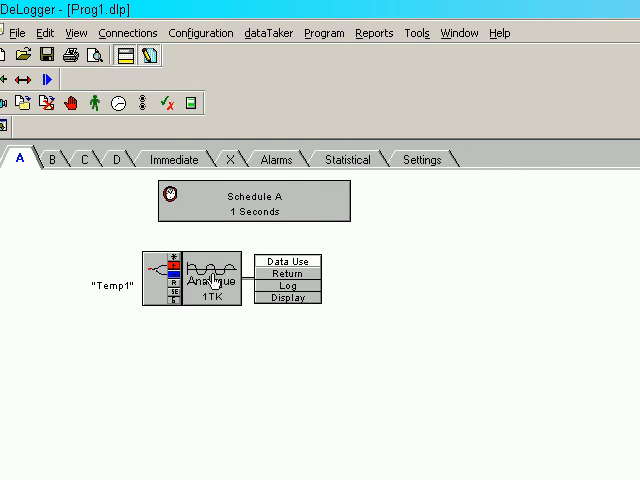